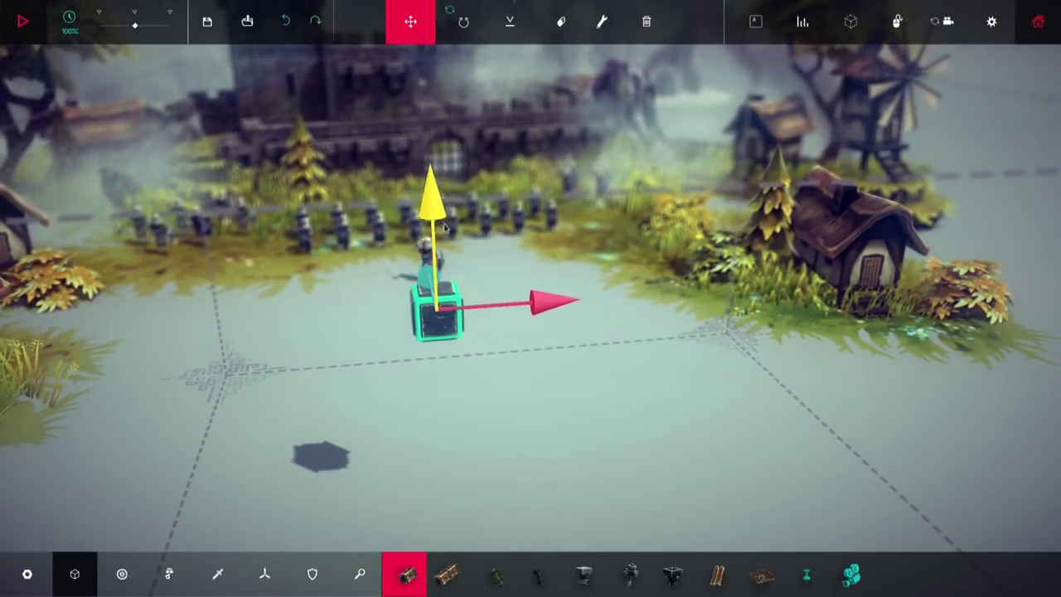
# Attach wooden blocks to the starting block to form the vehicle frame.
pyautogui.click(448, 573)
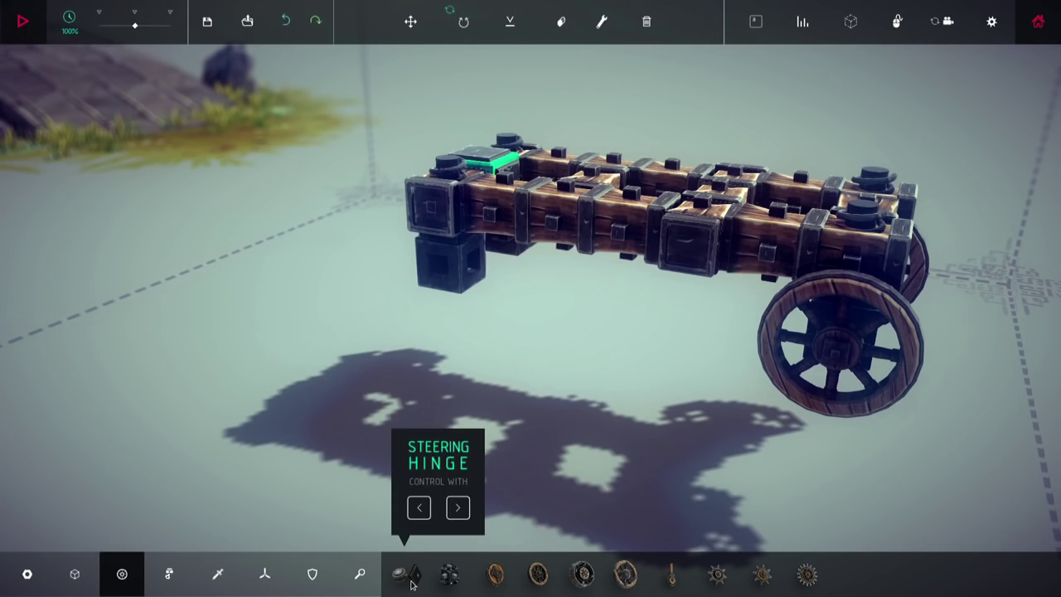
# Attach a Steering Hinge to the frame, then place Aerodynamic Propellers on the machine.
pyautogui.click(406, 574)
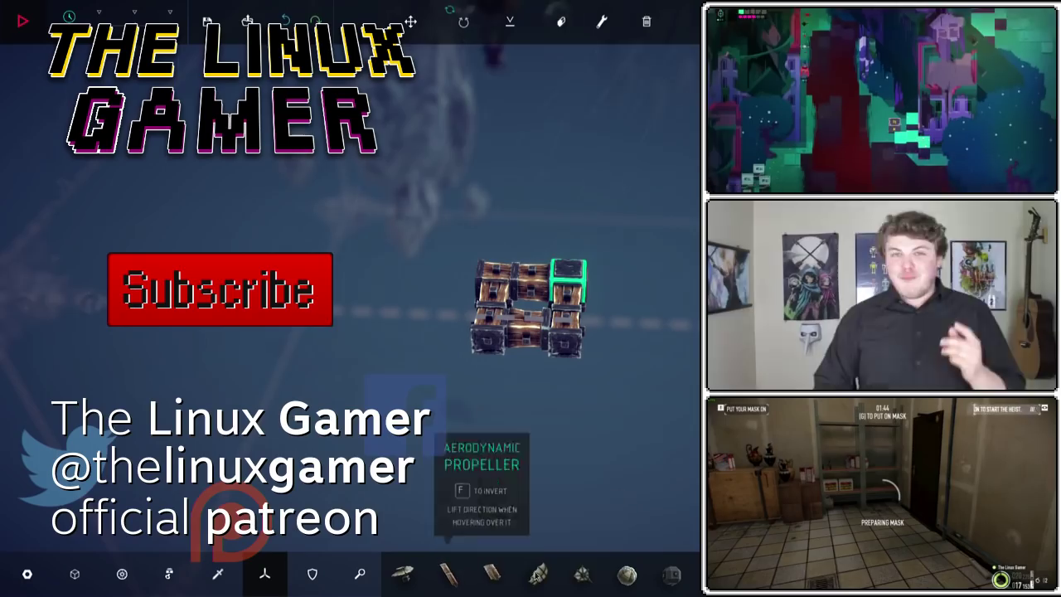
pyautogui.click(626, 573)
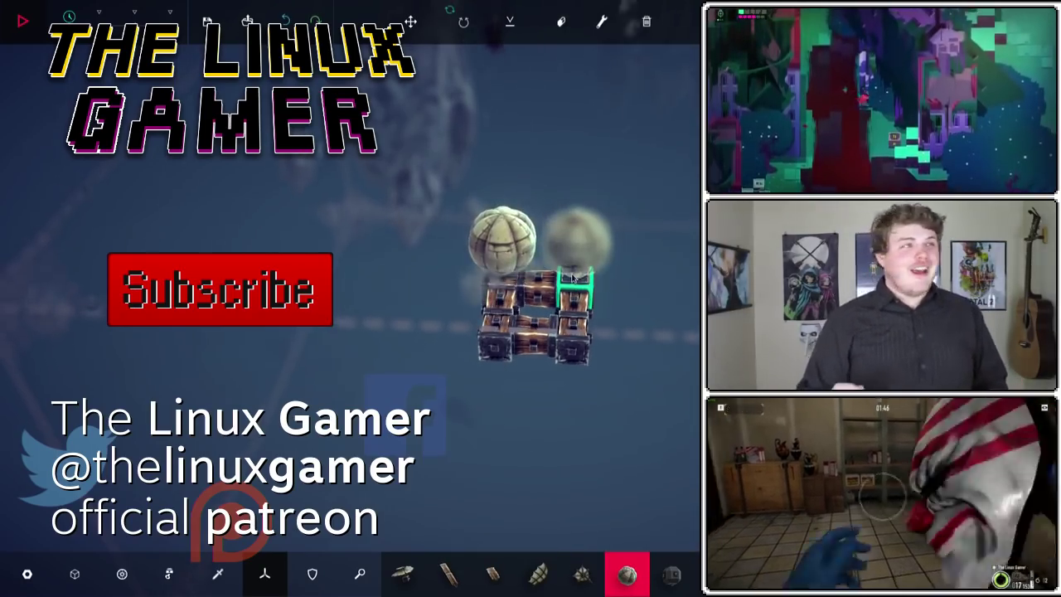